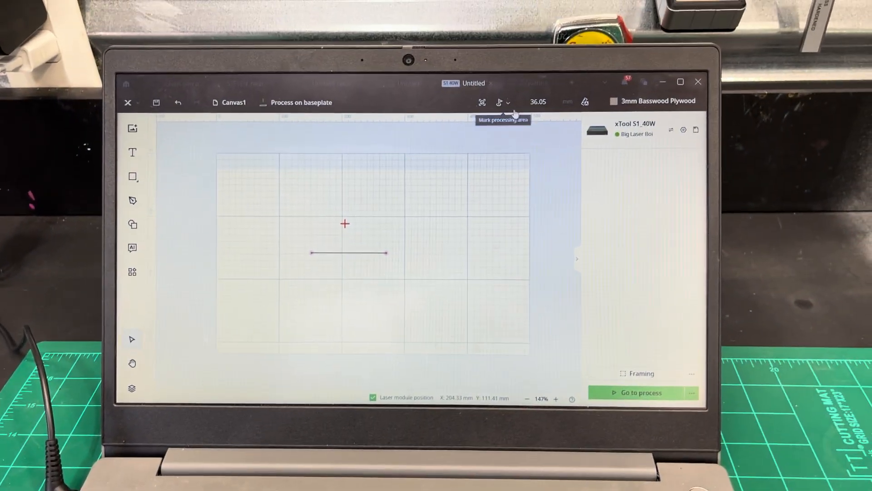
- Mark a two-point Line processing area on the workpiece as the reference line
{"action": "left_click", "coordinate": [500, 104]}
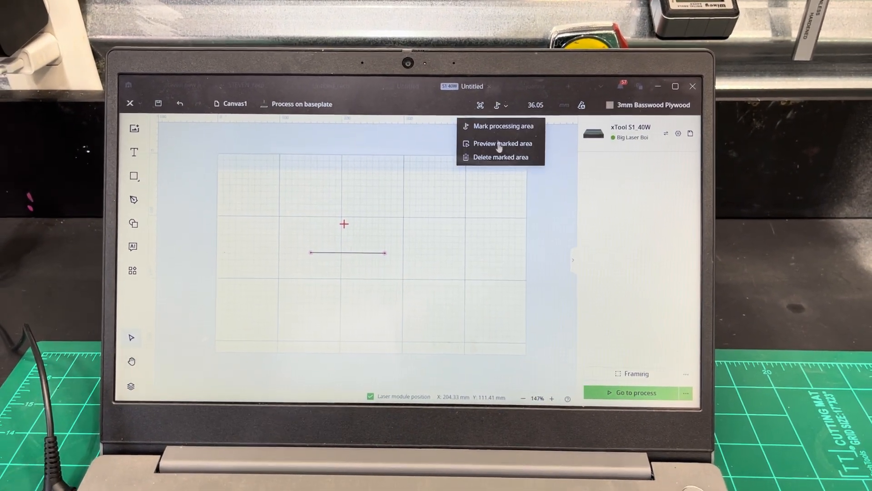
{"action": "left_click", "coordinate": [498, 126]}
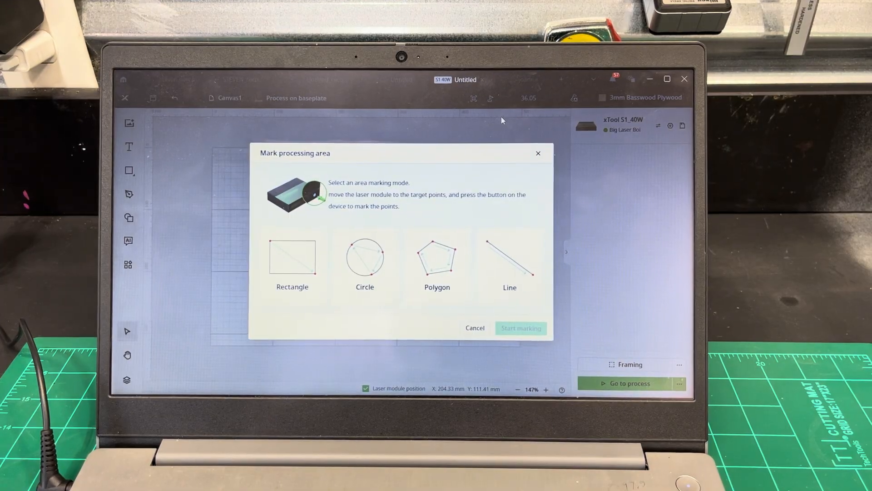
{"action": "left_click", "coordinate": [509, 264]}
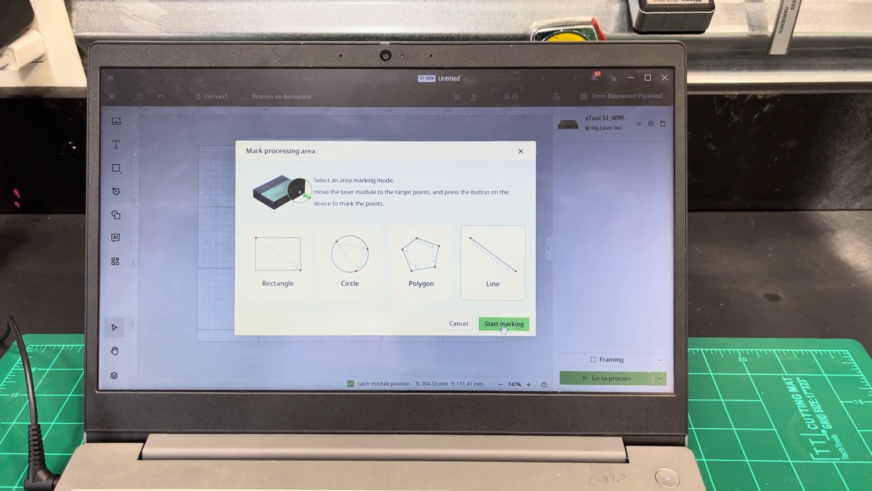
{"action": "left_click", "coordinate": [502, 323]}
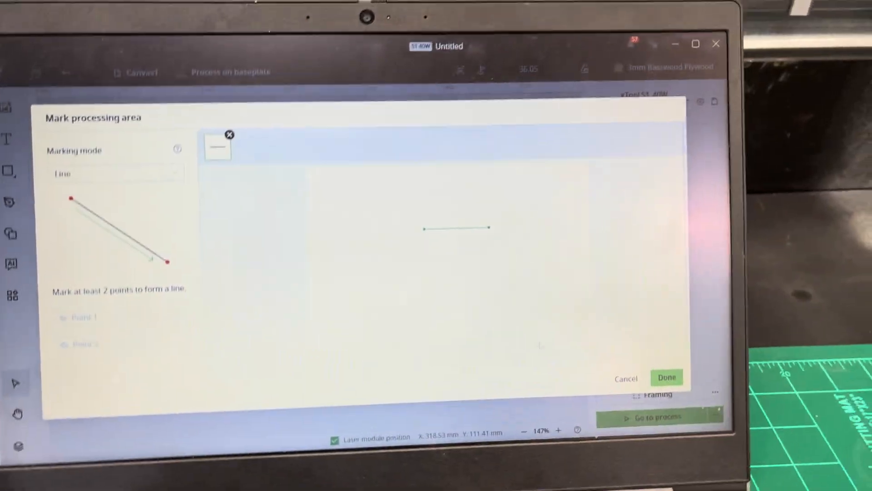
{"action": "left_click", "coordinate": [666, 377]}
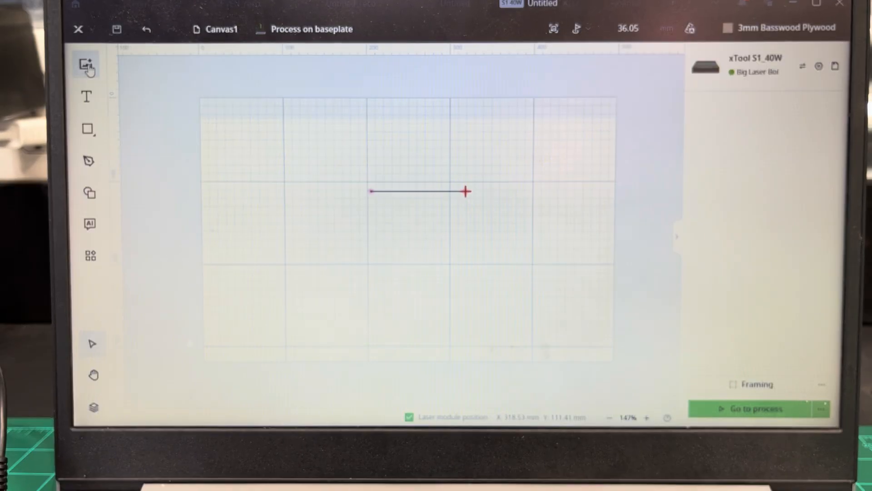
{"action": "mouse_move", "coordinate": [87, 65]}
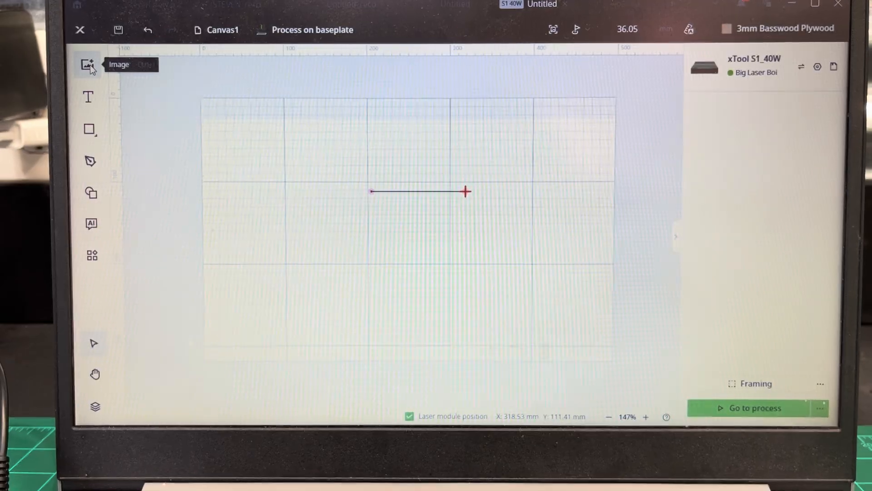
- Import PENCIL GUIDE DXF.dxf from the Downloads folder onto the canvas
{"action": "left_click", "coordinate": [89, 64]}
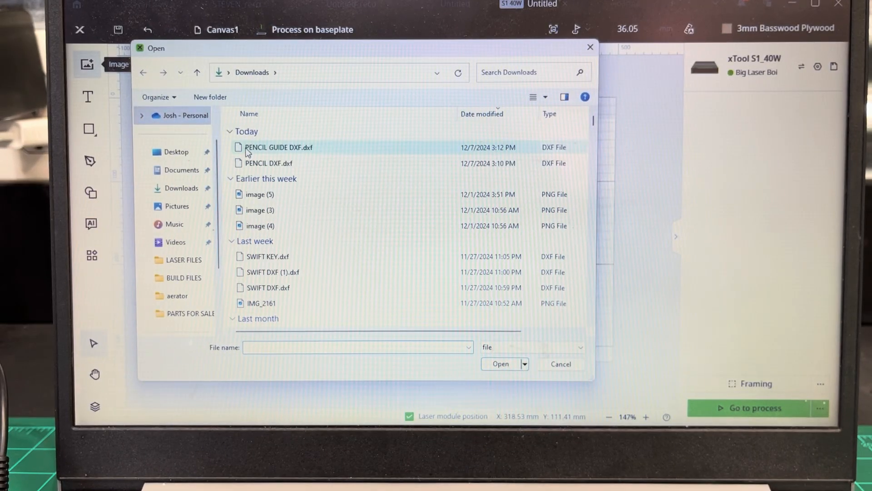
{"action": "left_click", "coordinate": [278, 147]}
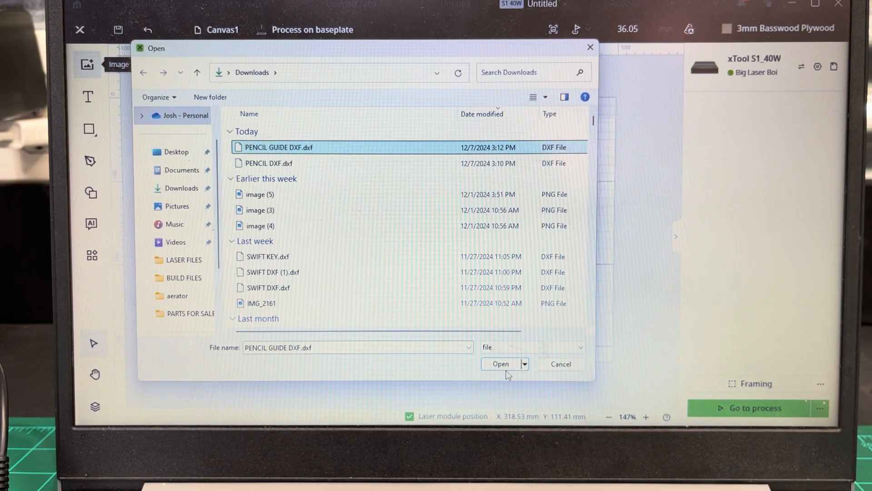
{"action": "left_click", "coordinate": [500, 363]}
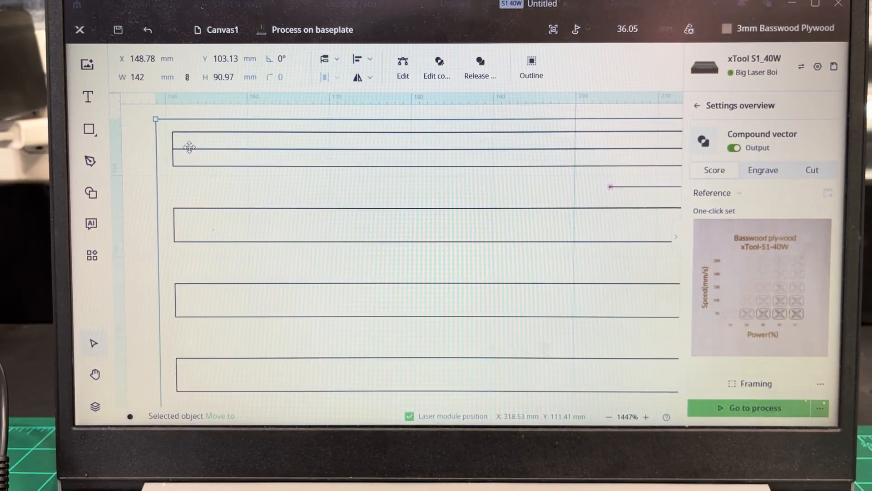
- Drag the pencil guide so its top-right corner snaps to the marked line's red endpoint
{"action": "scroll", "scroll_direction": "down", "scroll_amount": 3}
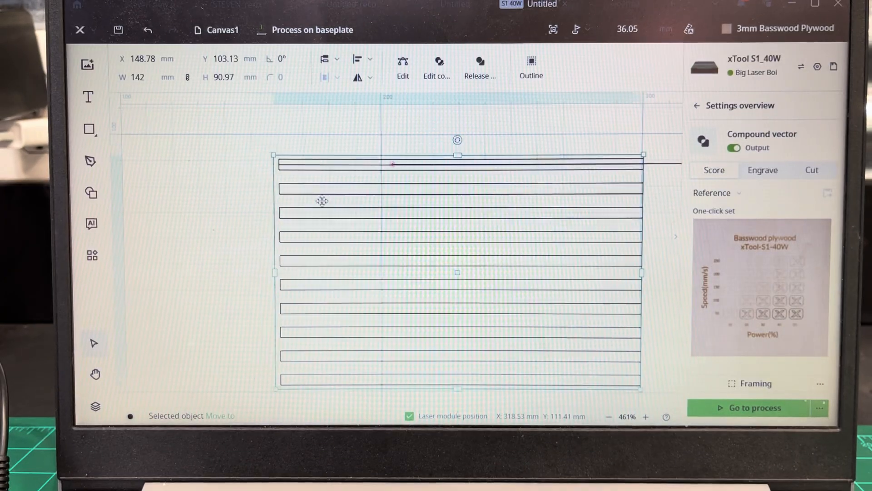
{"action": "left_click_drag", "start_coordinate": [322, 200], "coordinate": [351, 198]}
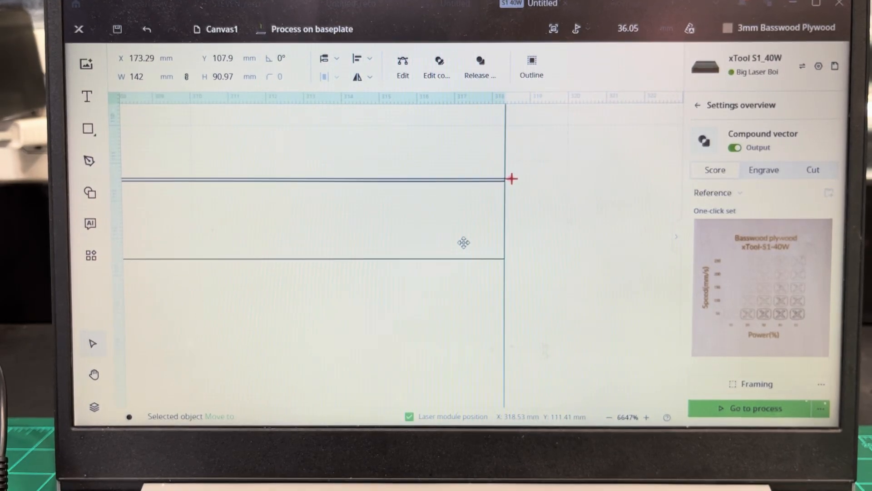
{"action": "left_click_drag", "start_coordinate": [463, 243], "coordinate": [470, 242]}
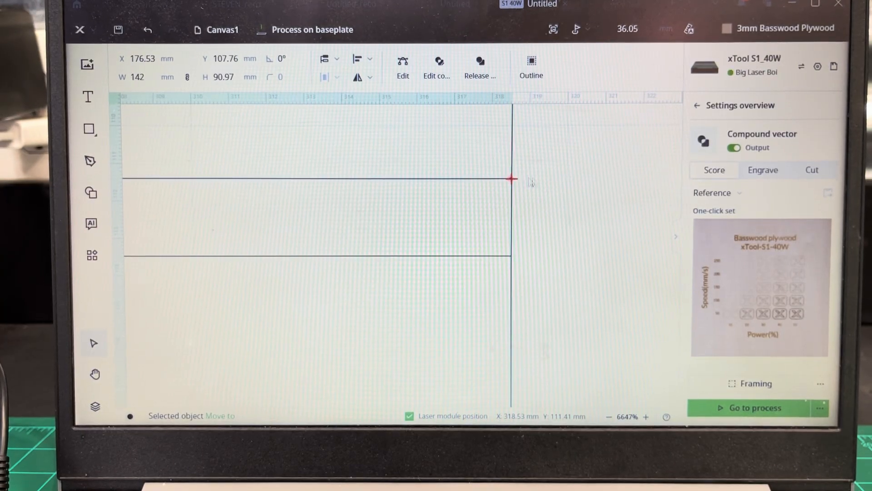
{"action": "scroll", "scroll_direction": "down", "scroll_amount": 3}
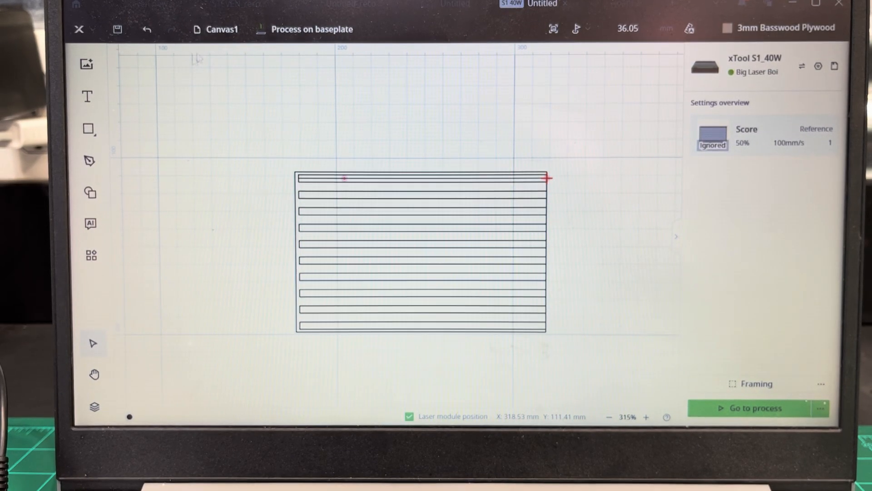
- Add a new text object and set its height H to 2.9 mm
{"action": "left_click", "coordinate": [87, 97]}
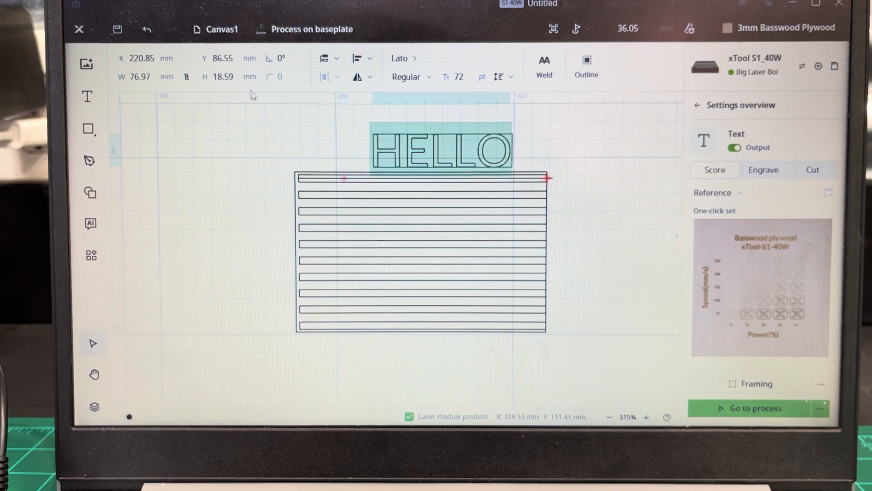
{"action": "left_click", "coordinate": [223, 76]}
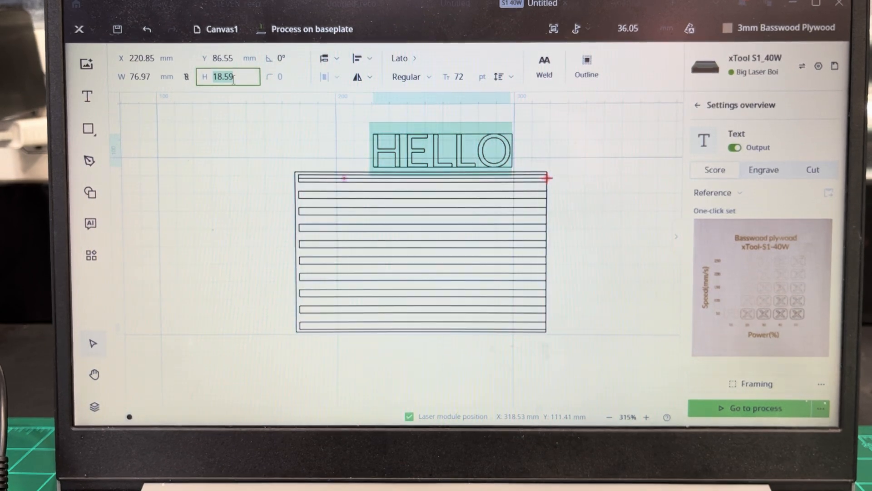
{"action": "type", "text": "2.9"}
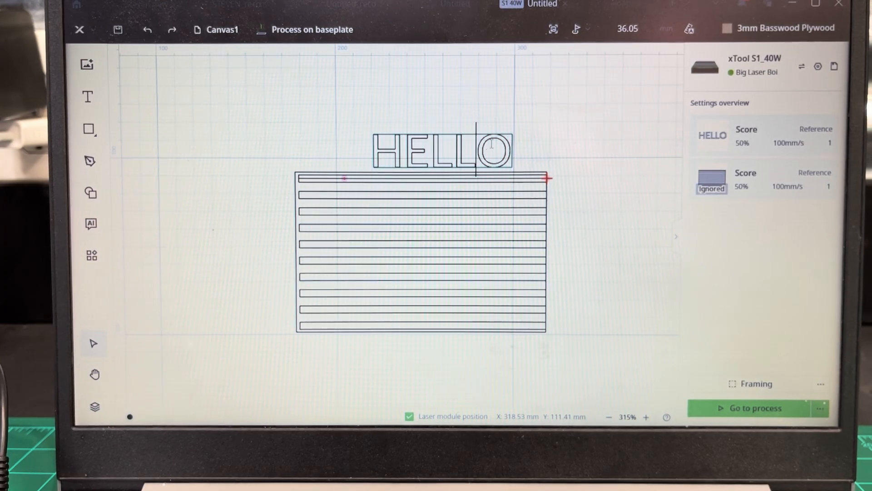
- Replace the default HELLO wording with YOU ARE AWESOME
{"action": "left_click", "coordinate": [439, 150]}
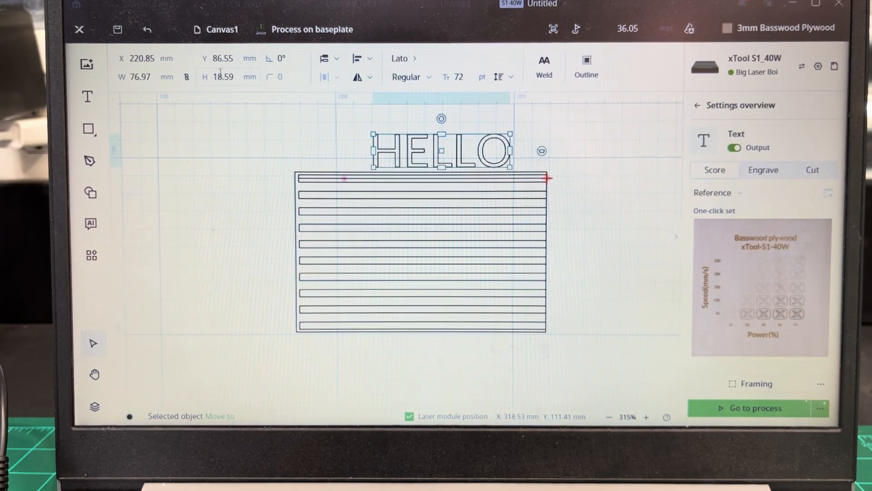
{"action": "left_click", "coordinate": [225, 77]}
{"action": "type", "text": "YOU"}
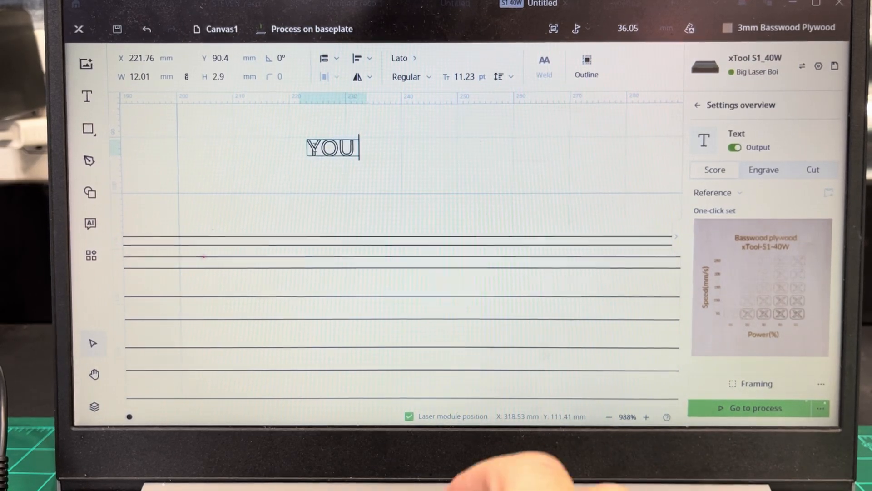
{"action": "type", "text": "ARE AWE"}
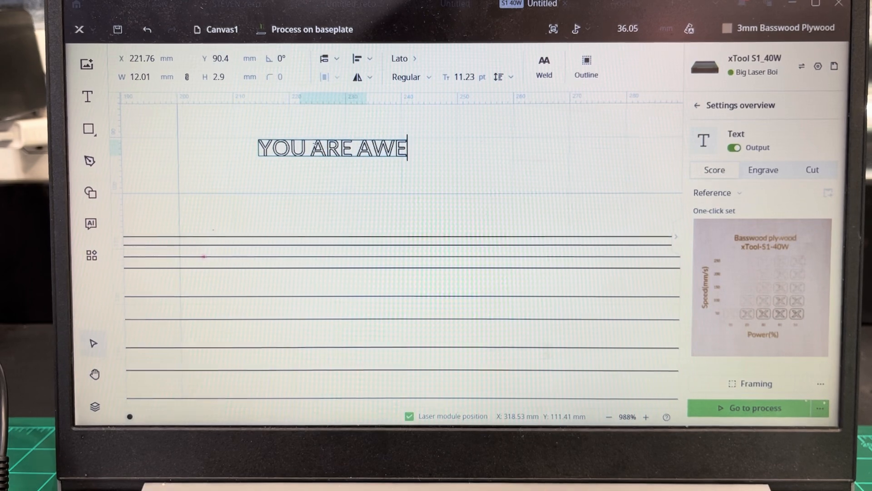
{"action": "type", "text": "SOME"}
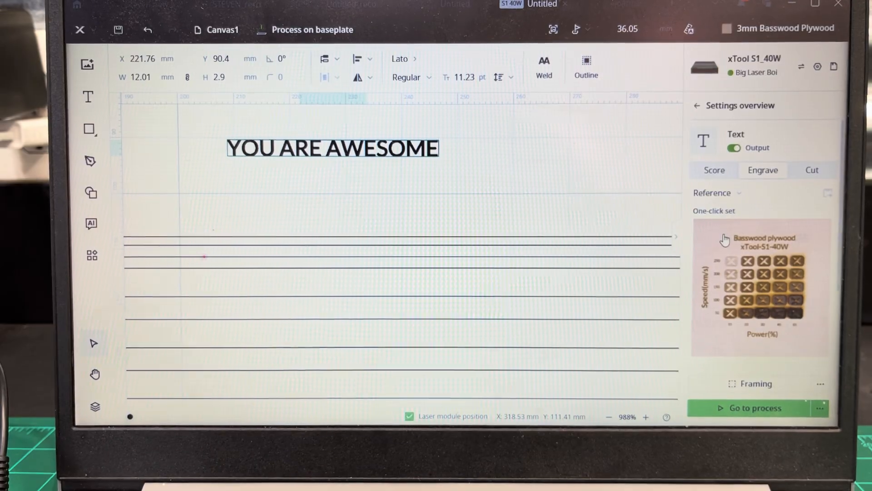
- Choose Speed 250 / Power 40 from the One-click set chart and place the text on the guide's top line
{"action": "left_click", "coordinate": [761, 287]}
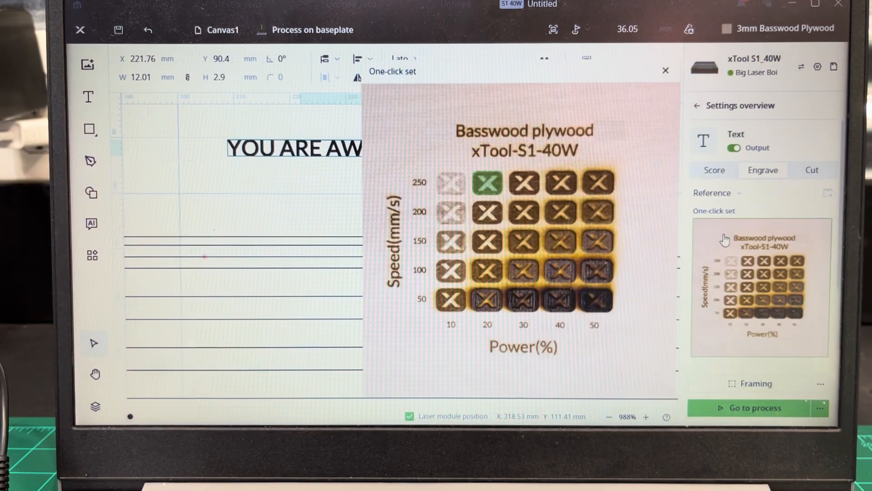
{"action": "mouse_move", "coordinate": [561, 184]}
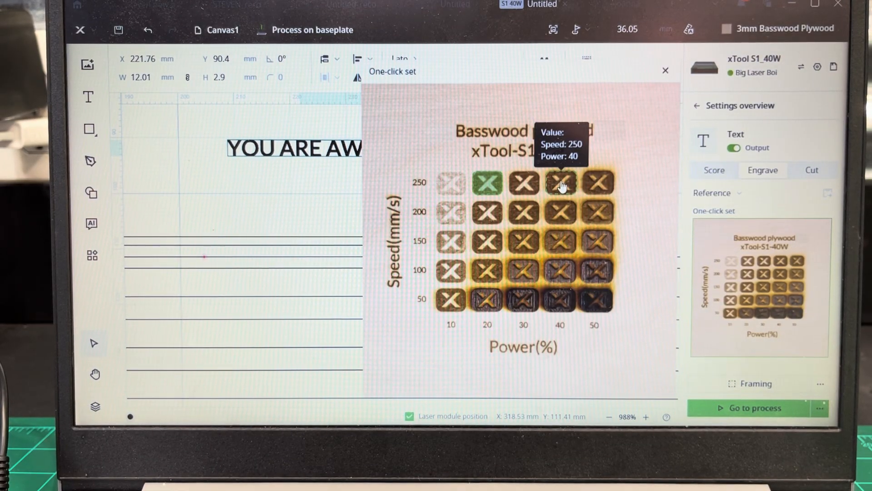
{"action": "left_click", "coordinate": [561, 182]}
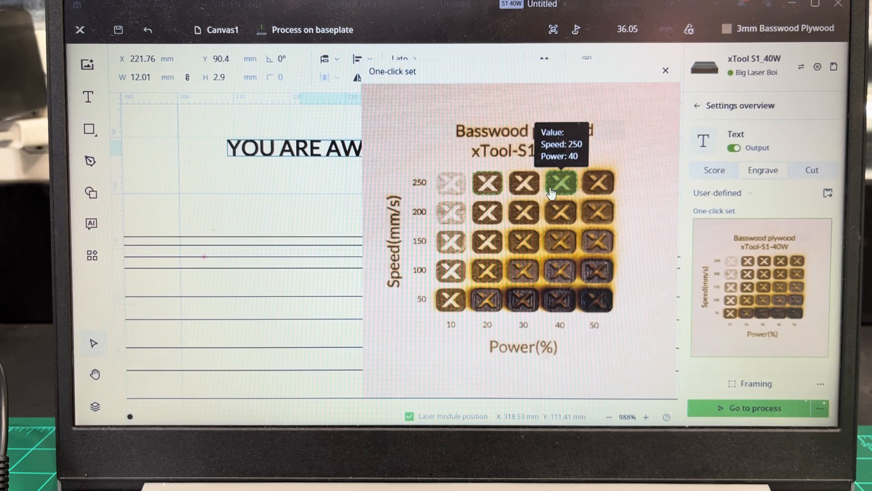
{"action": "left_click", "coordinate": [295, 148]}
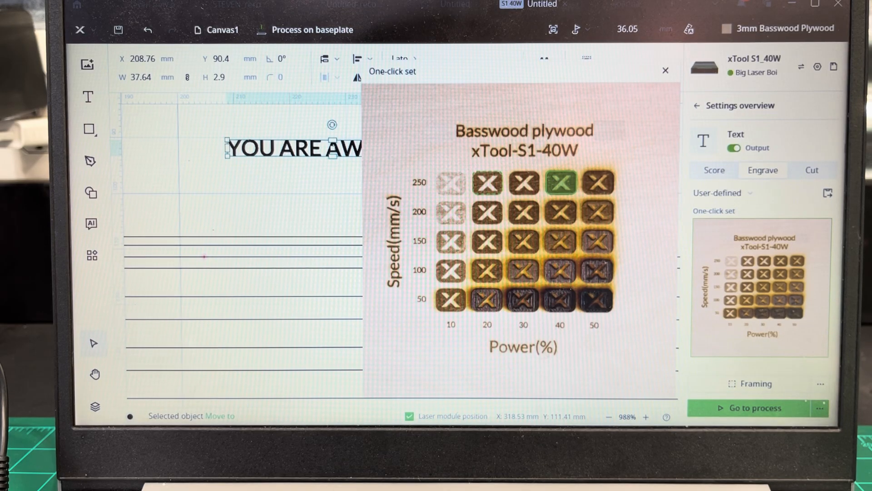
{"action": "left_click", "coordinate": [665, 71]}
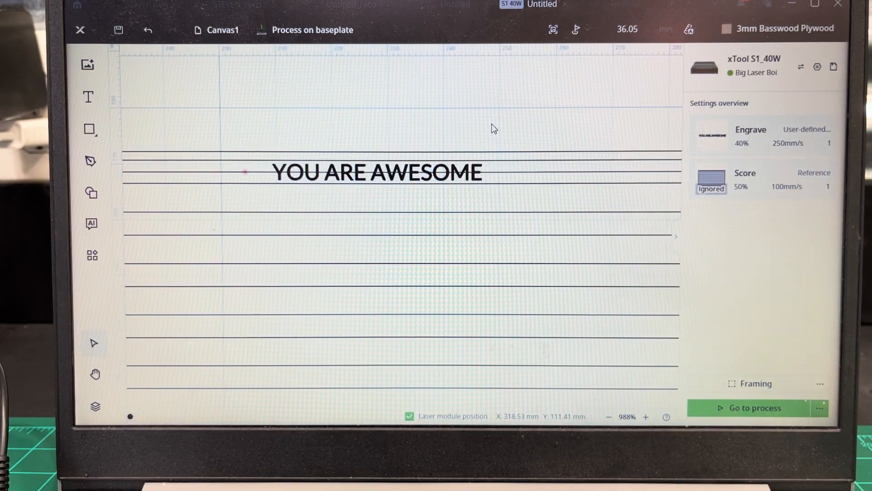
{"action": "left_click", "coordinate": [757, 178]}
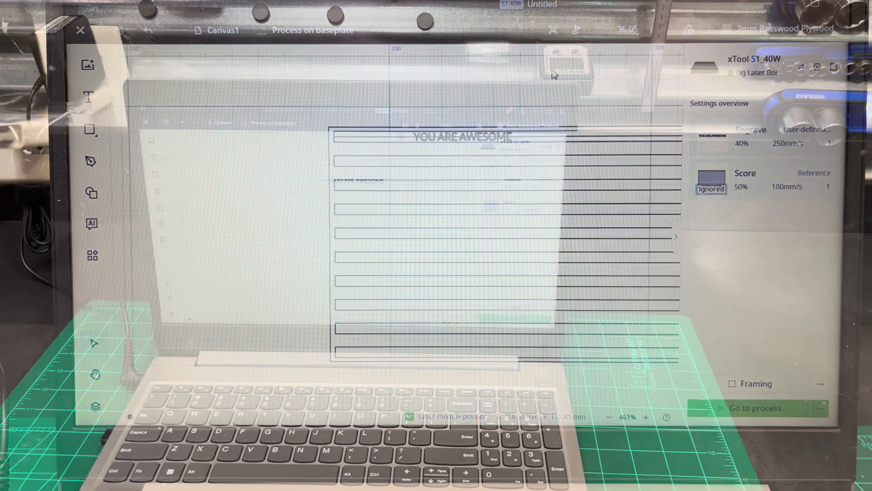
- Go to the process preview and start the YOU ARE AWESOME engraving job
{"action": "left_click", "coordinate": [754, 408]}
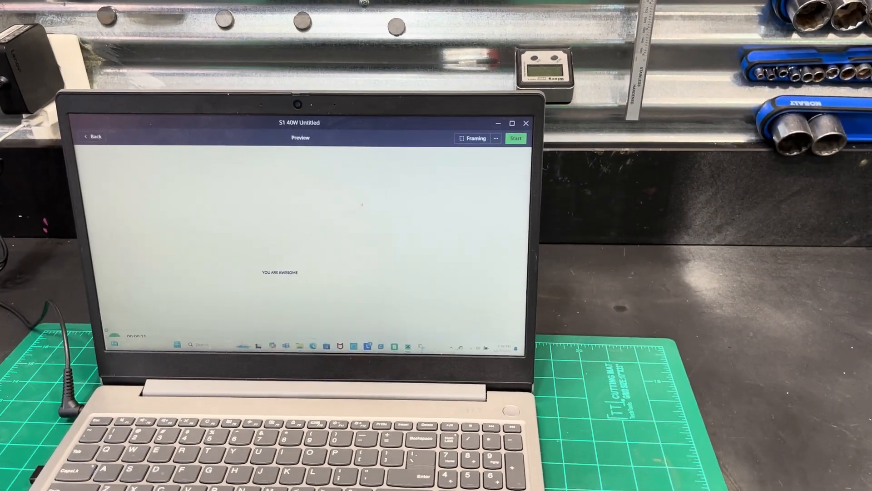
{"action": "left_click", "coordinate": [515, 138]}
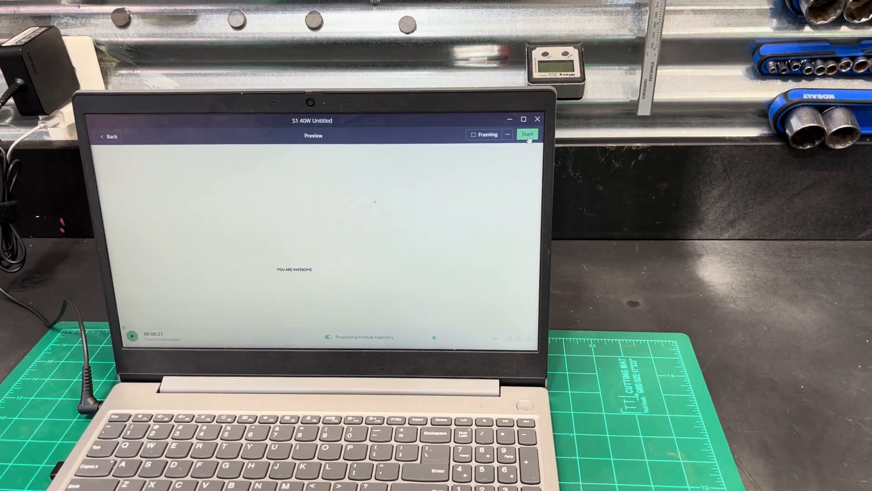